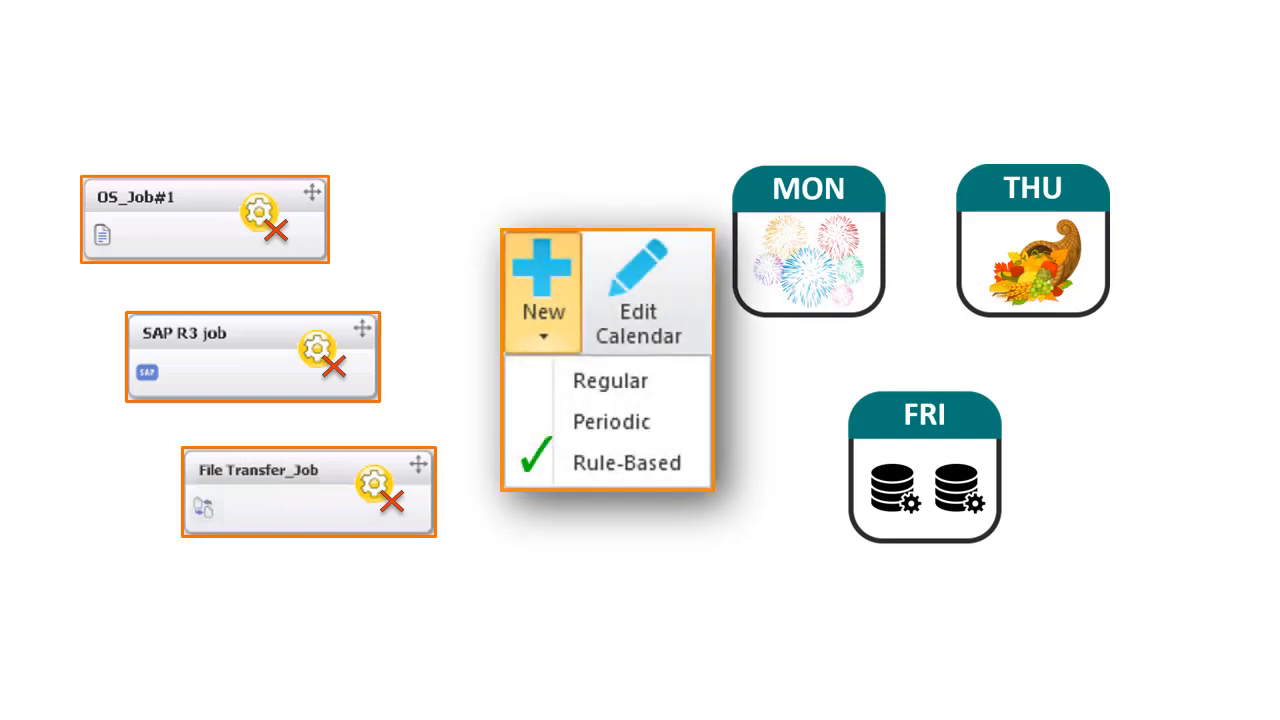
# Step: Switch to the Tools domain so its home page lists the planning and monitoring tools
pyautogui.click(638, 280)
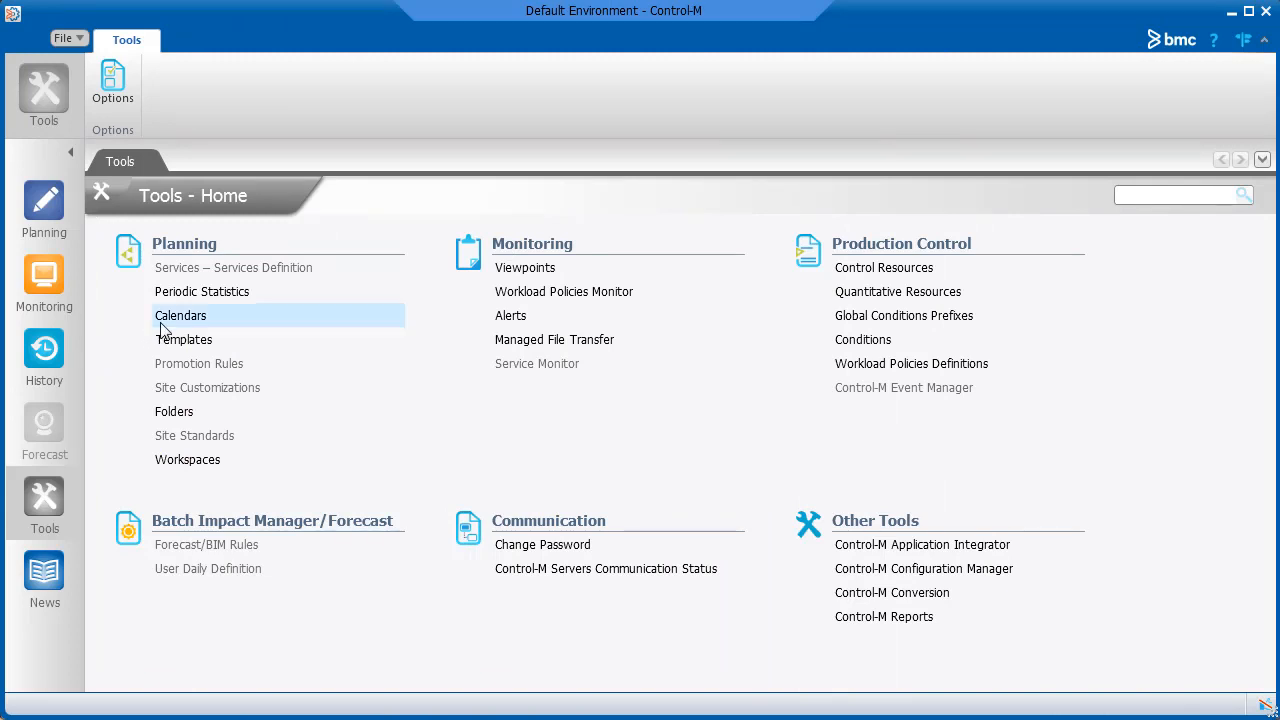
# Step: List the rule-based calendars and review the Mon-Fri and First_Last_DoM definitions
pyautogui.click(180, 316)
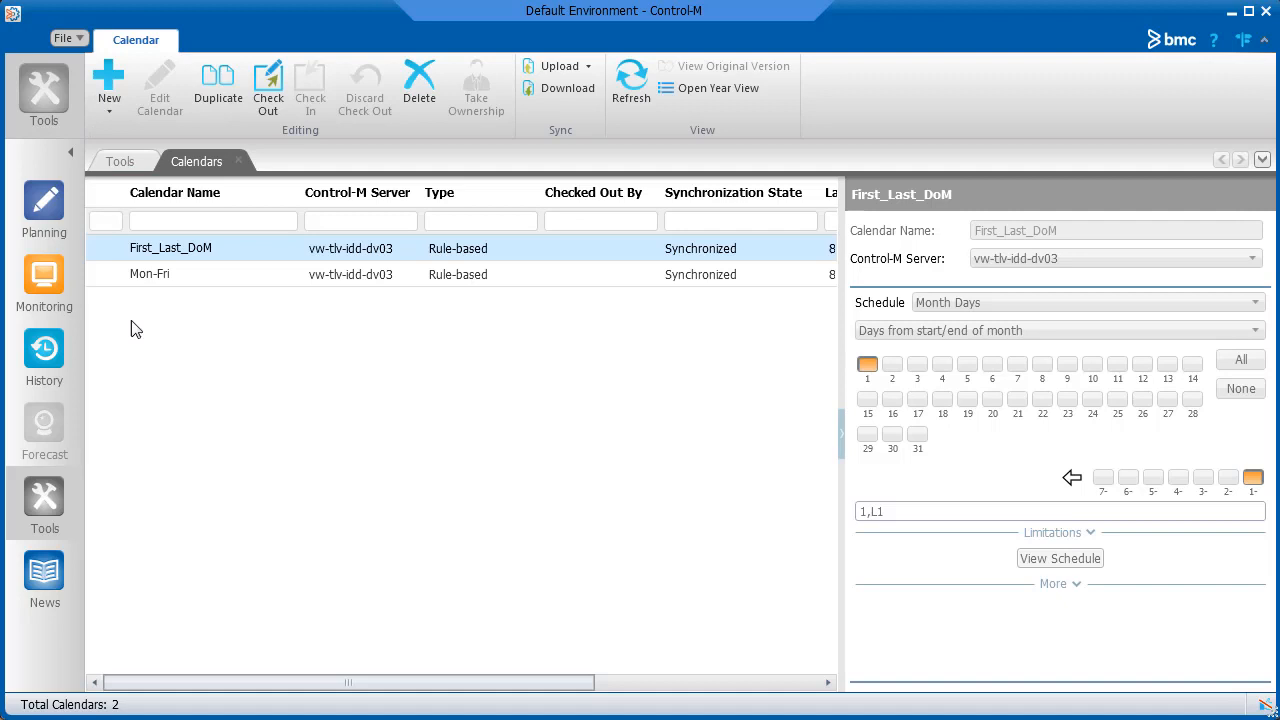
pyautogui.click(150, 274)
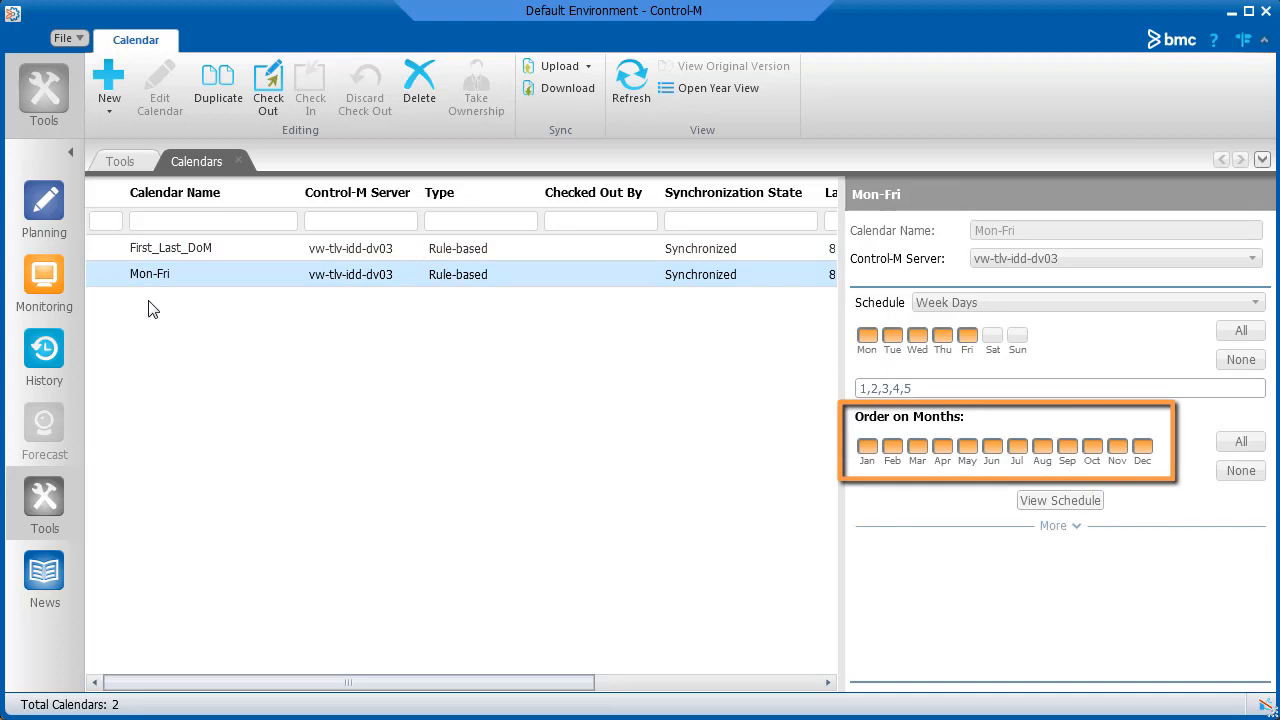
pyautogui.click(170, 248)
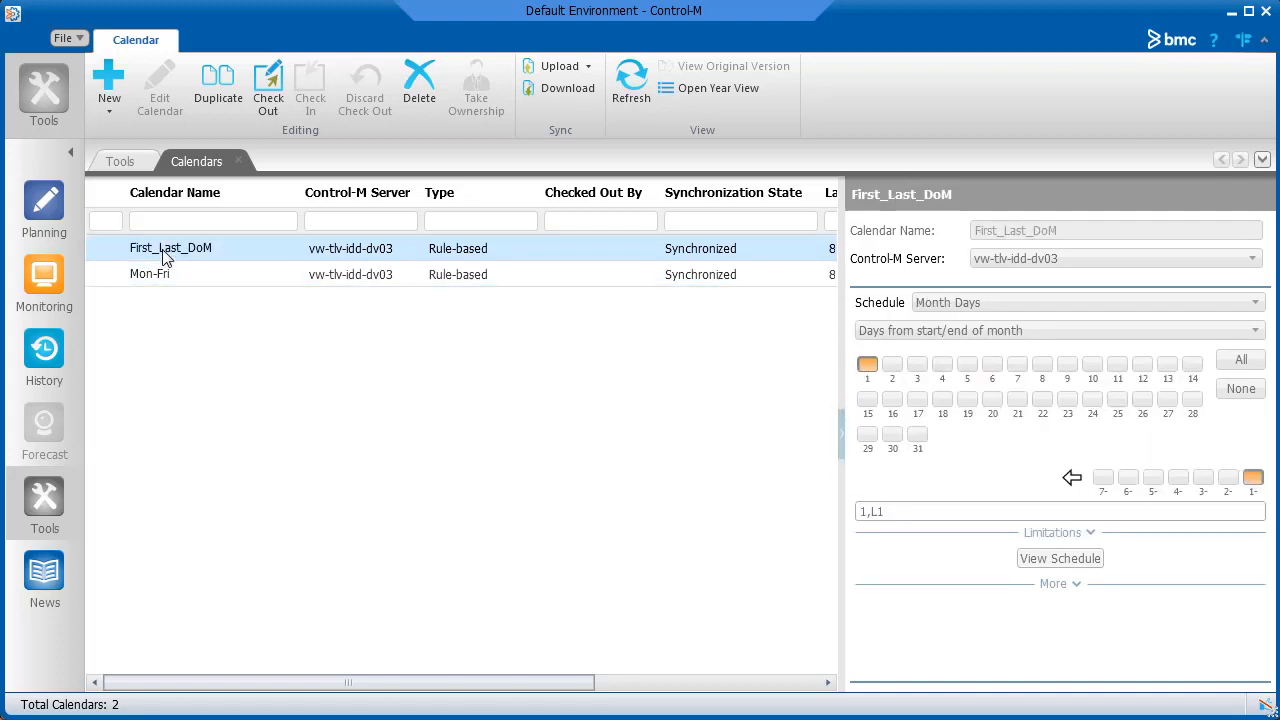
pyautogui.moveTo(160, 330)
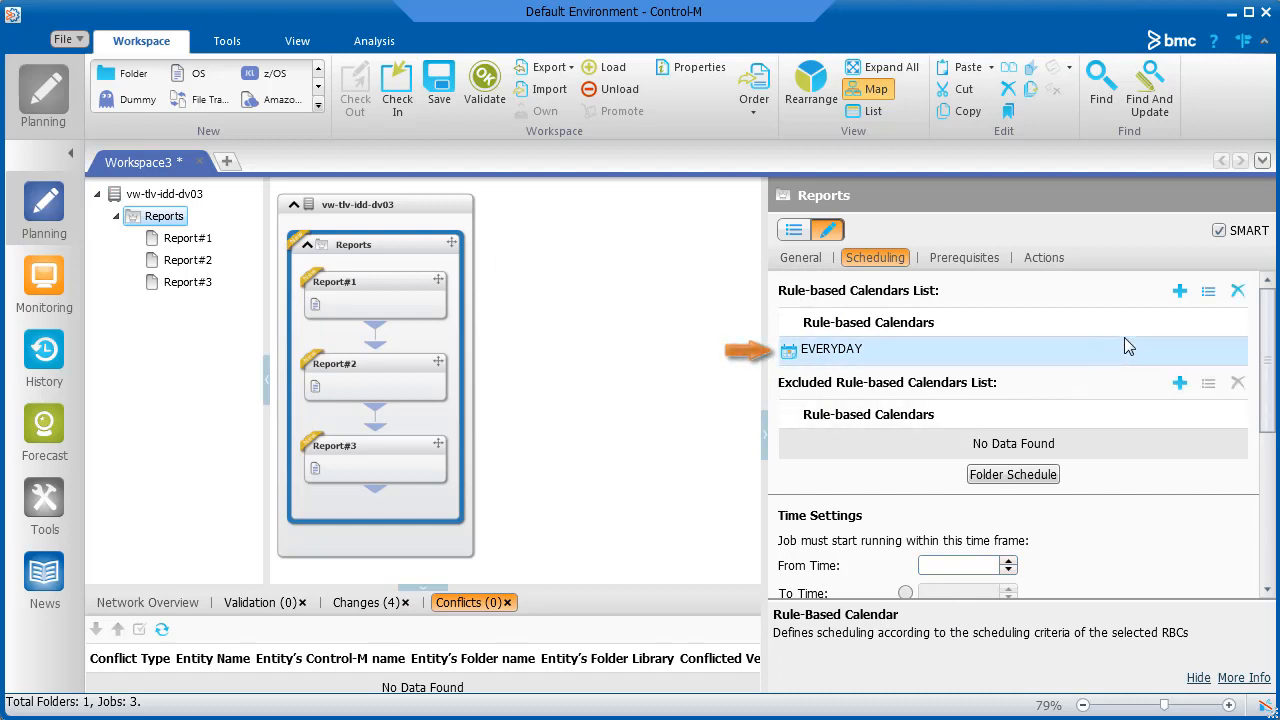
# Step: Swap the Reports folder's EVERYDAY calendar for Mon-Fri and preview its weekday schedule
pyautogui.click(1238, 290)
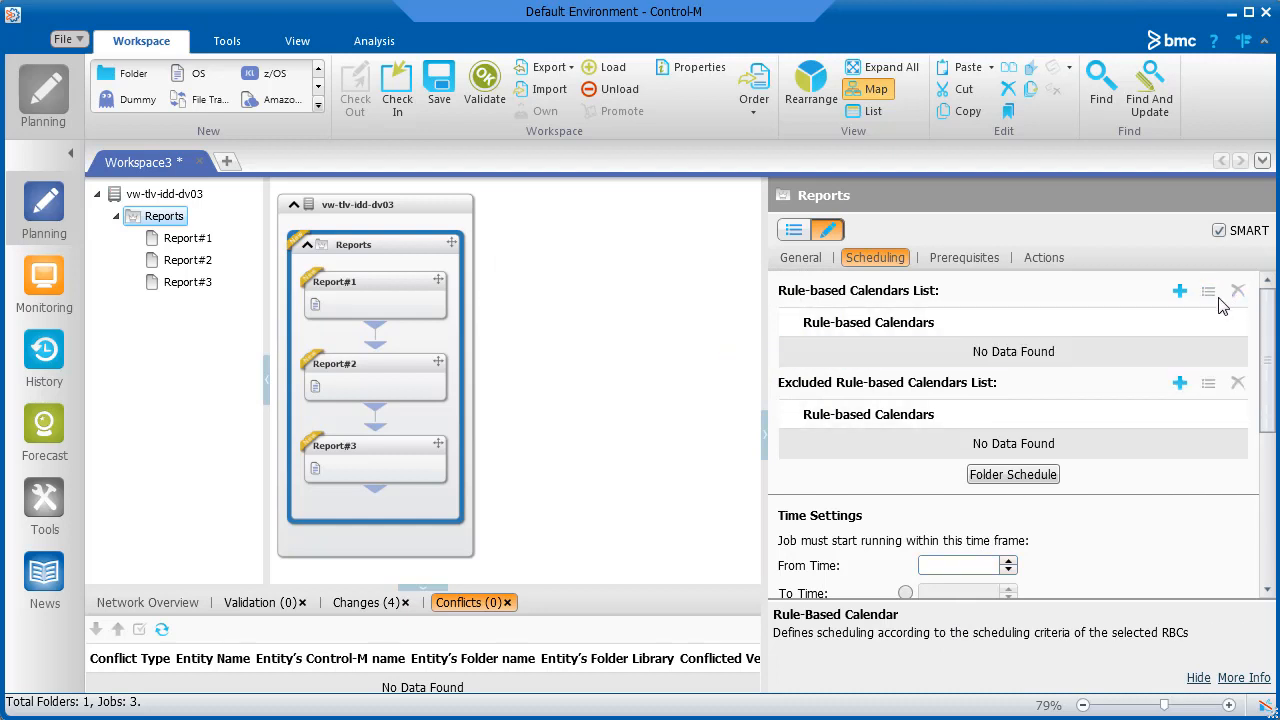
pyautogui.click(1180, 290)
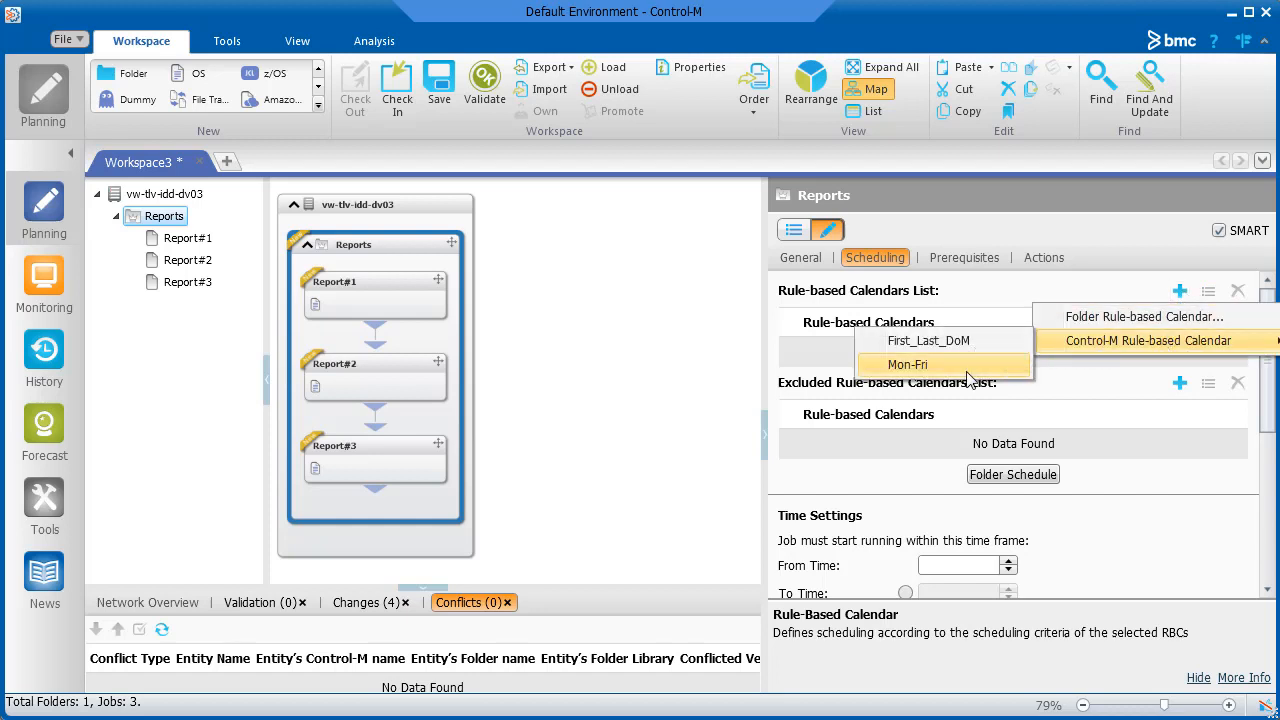
pyautogui.click(906, 364)
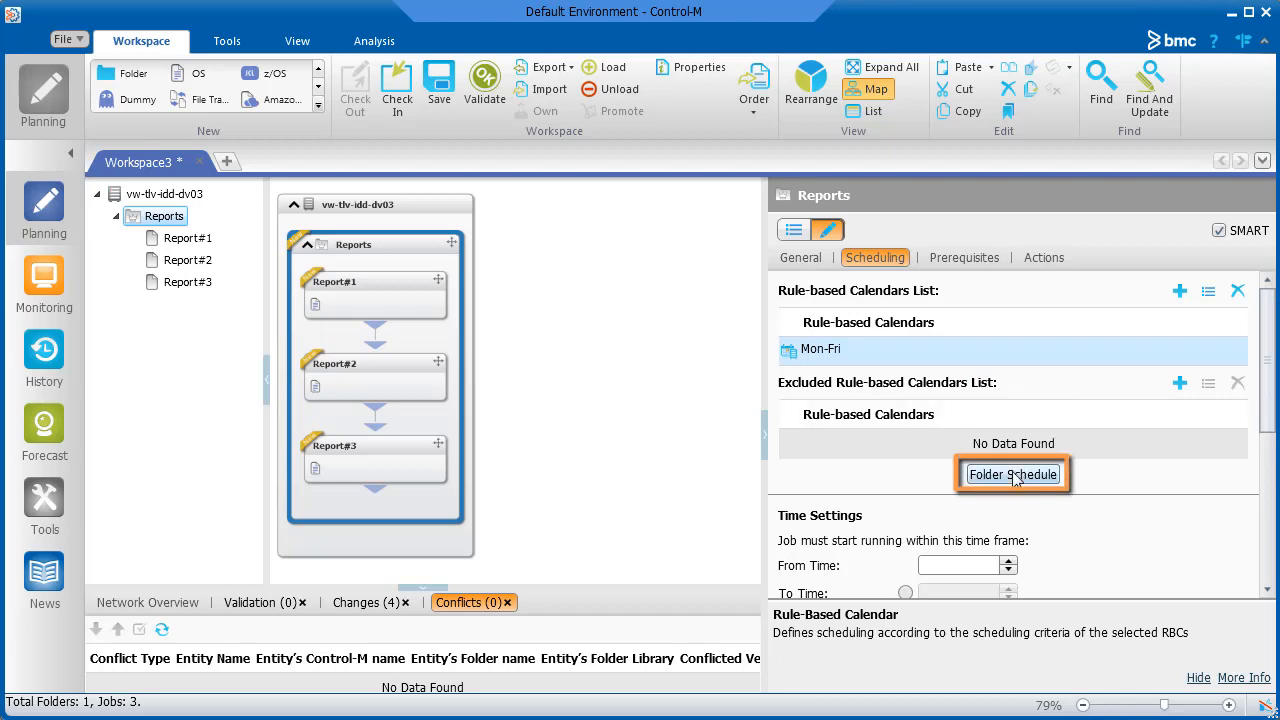
pyautogui.click(1012, 474)
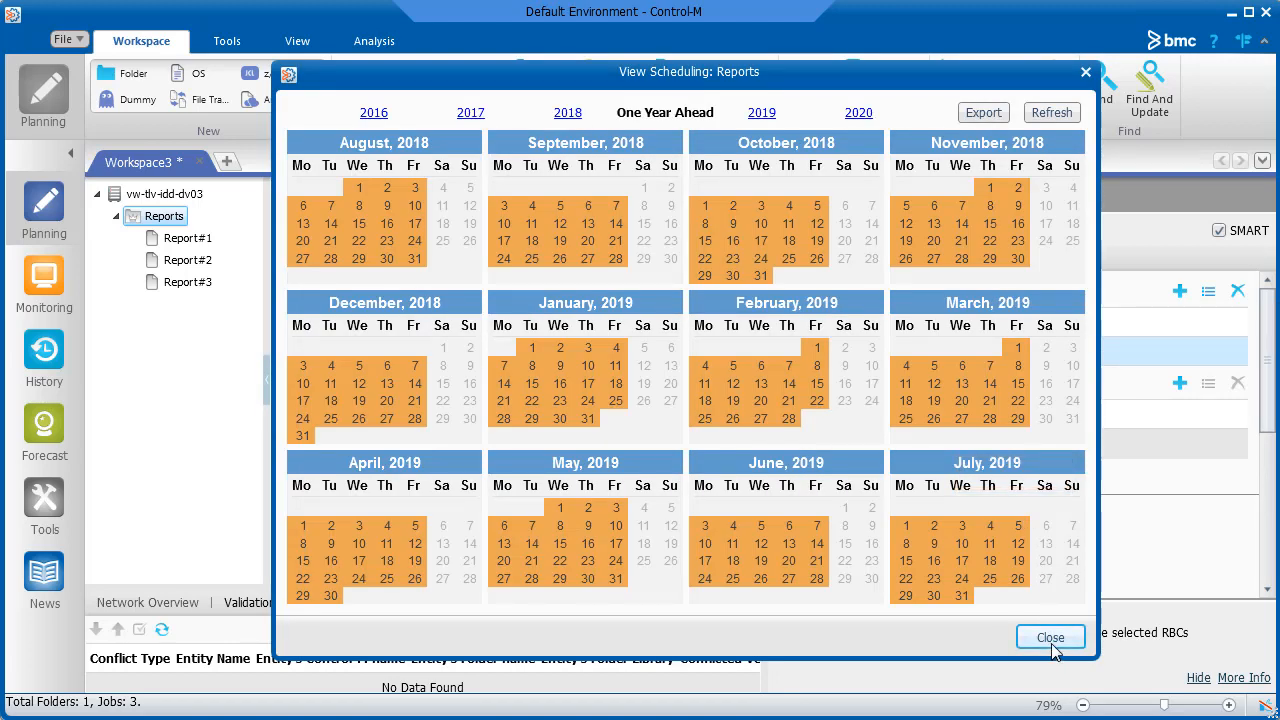
pyautogui.click(1050, 636)
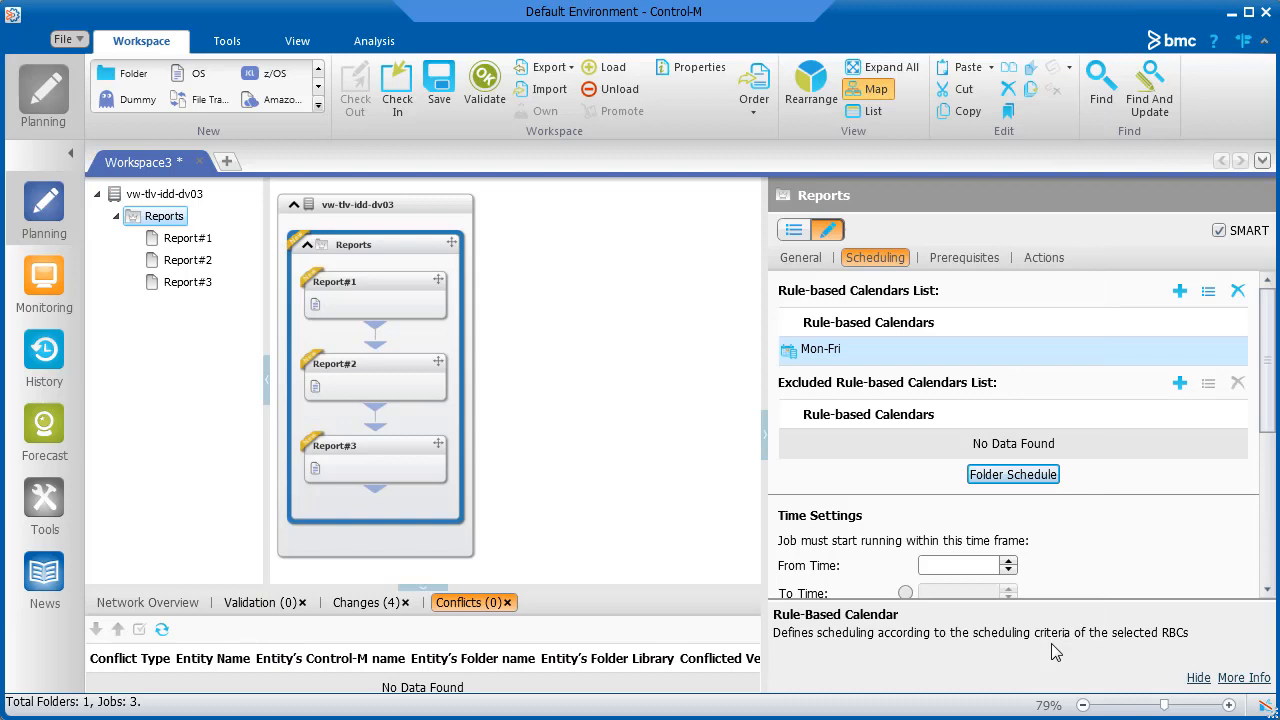
# Step: Preview Report#1 and Report#2 run days, confirming weekday-only scheduling from the folder
pyautogui.click(188, 238)
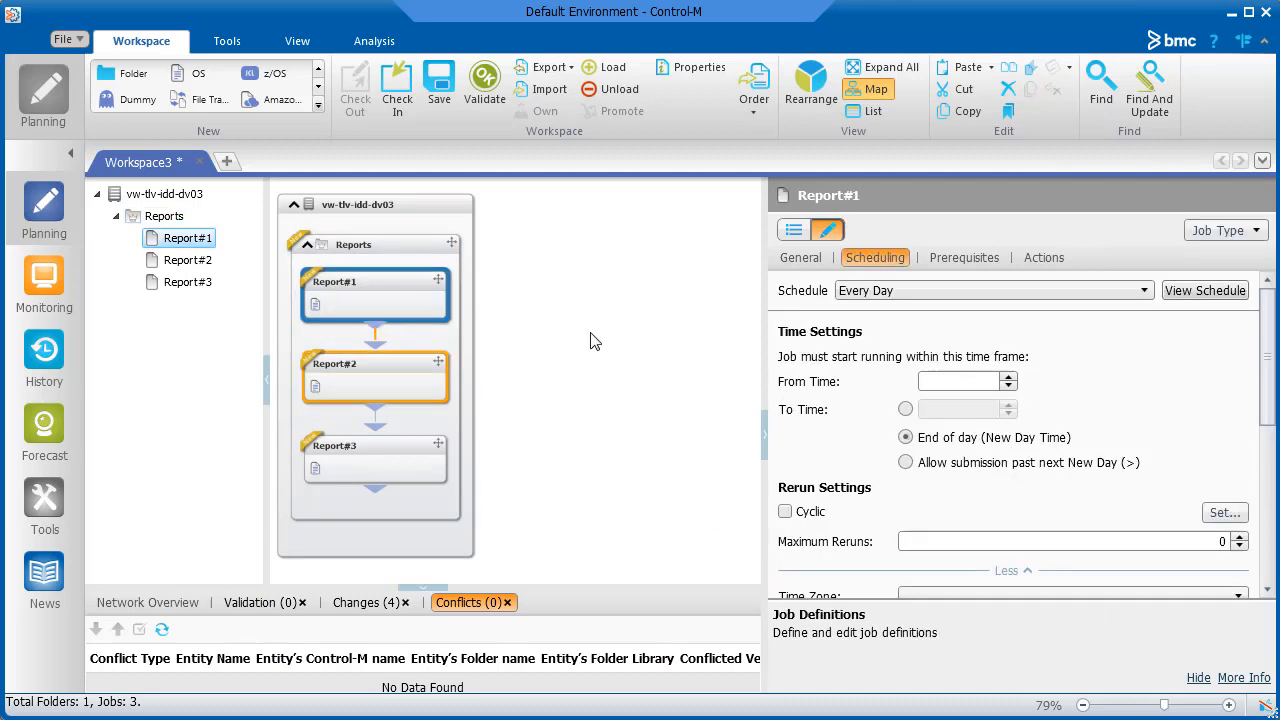
pyautogui.click(1204, 290)
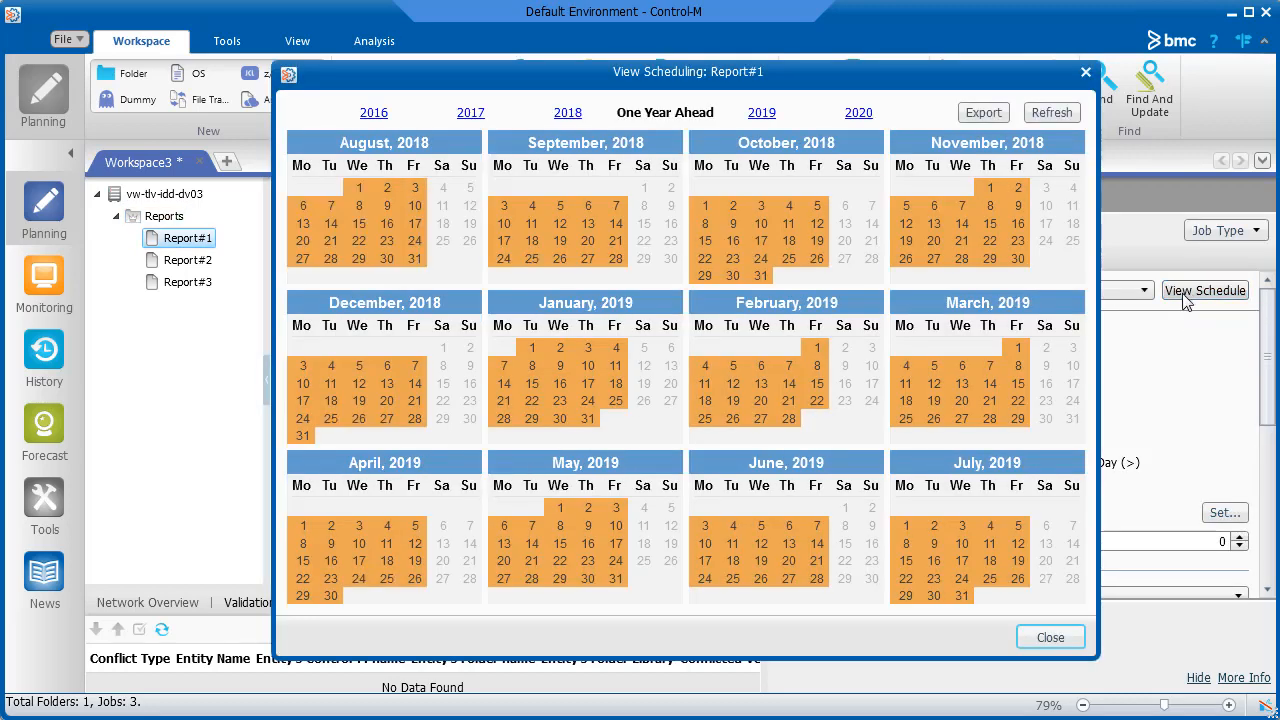
pyautogui.click(1048, 636)
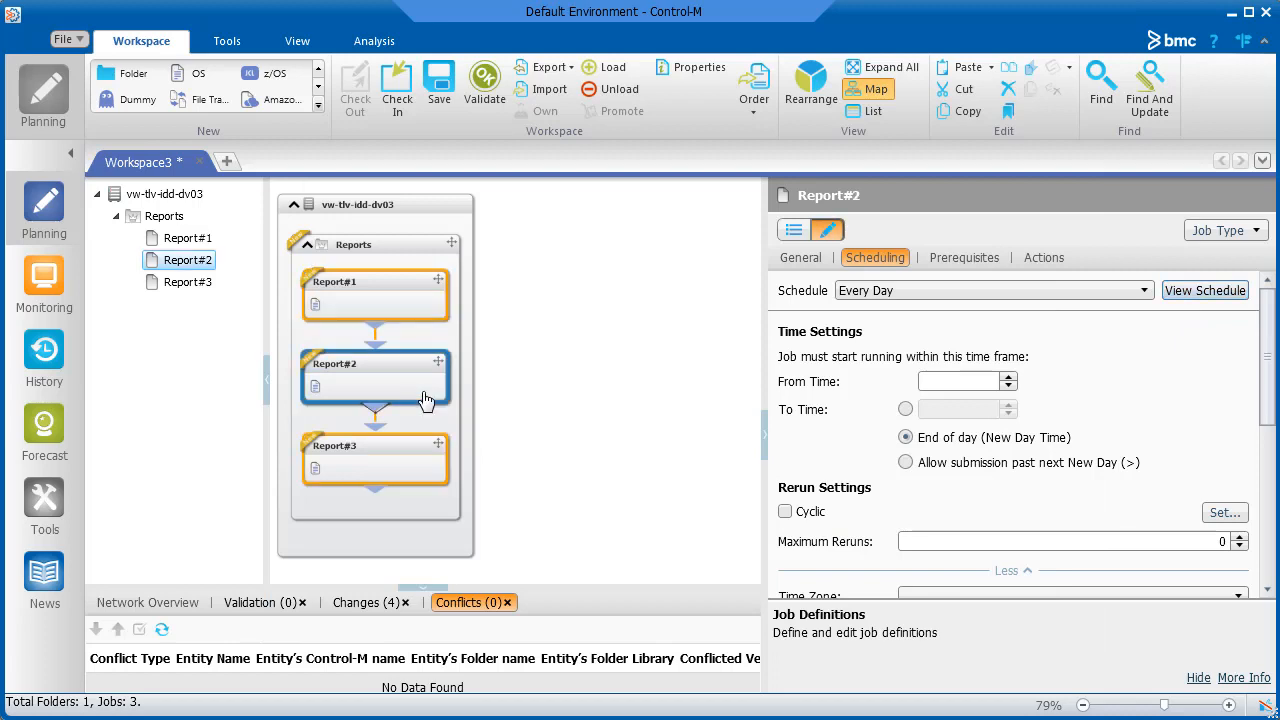
pyautogui.click(1204, 290)
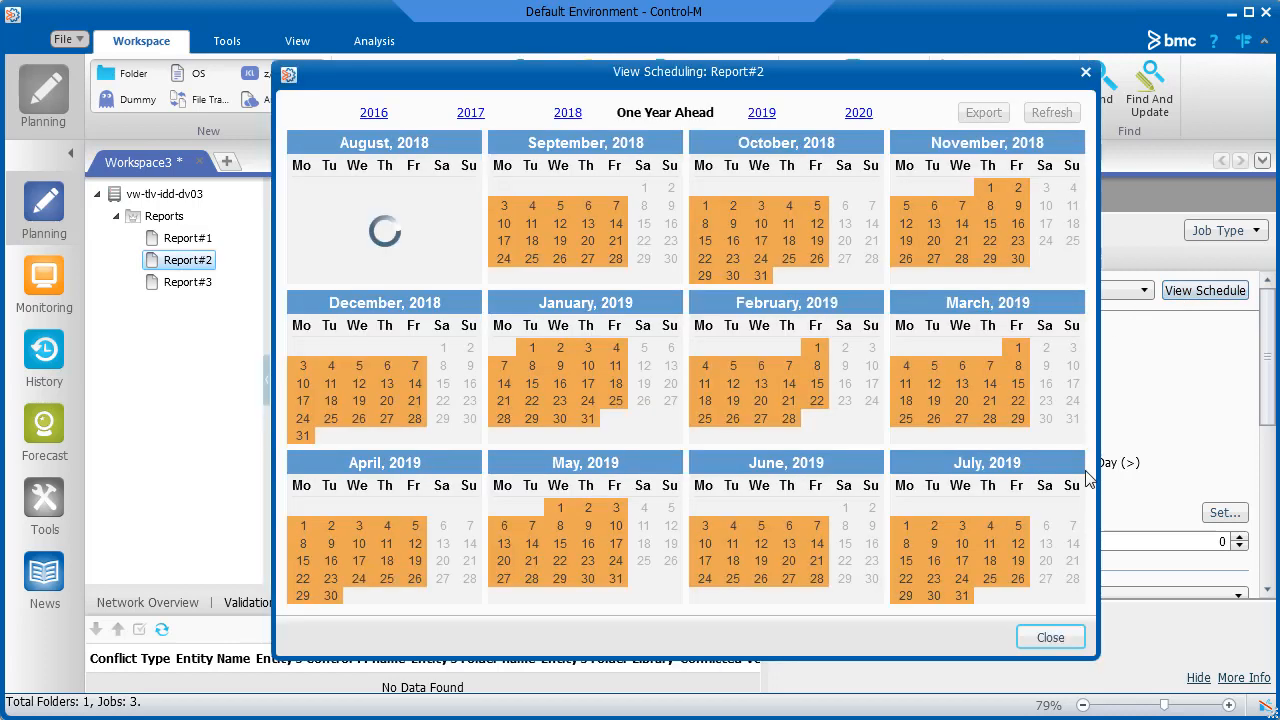
pyautogui.click(1050, 636)
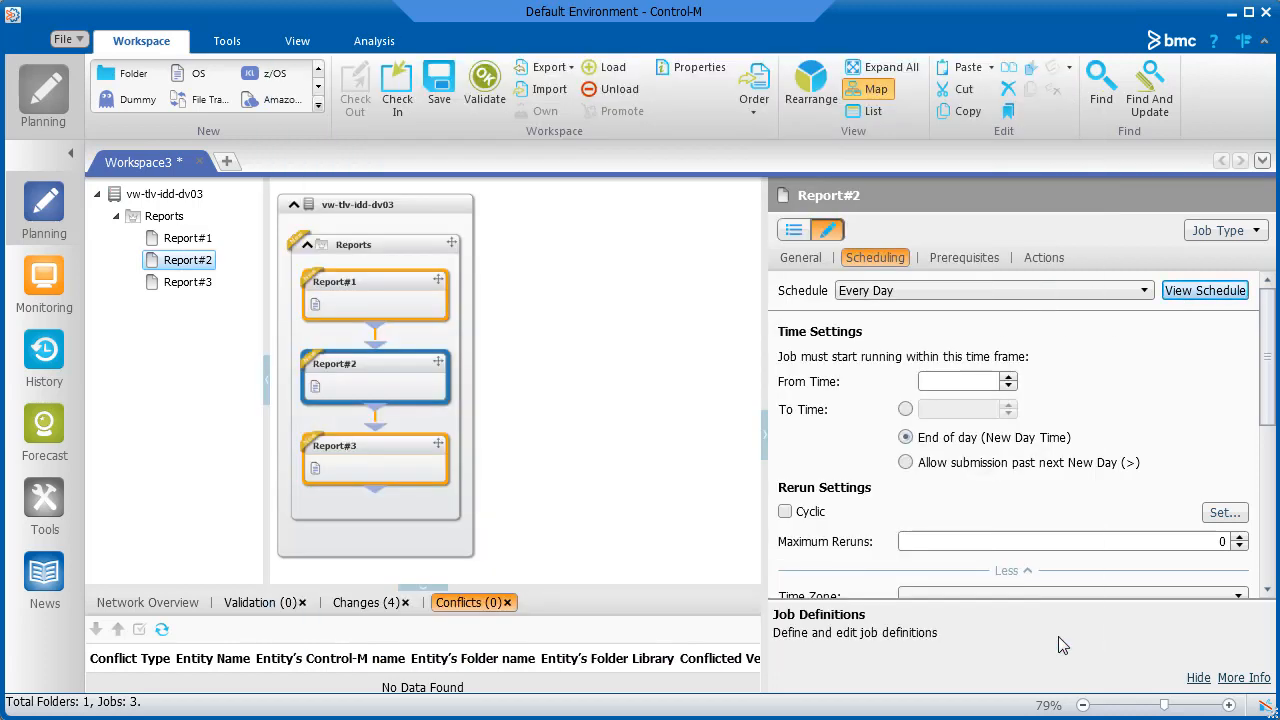
# Step: Bring up Report#3's scheduling settings and its schedule view
pyautogui.click(376, 460)
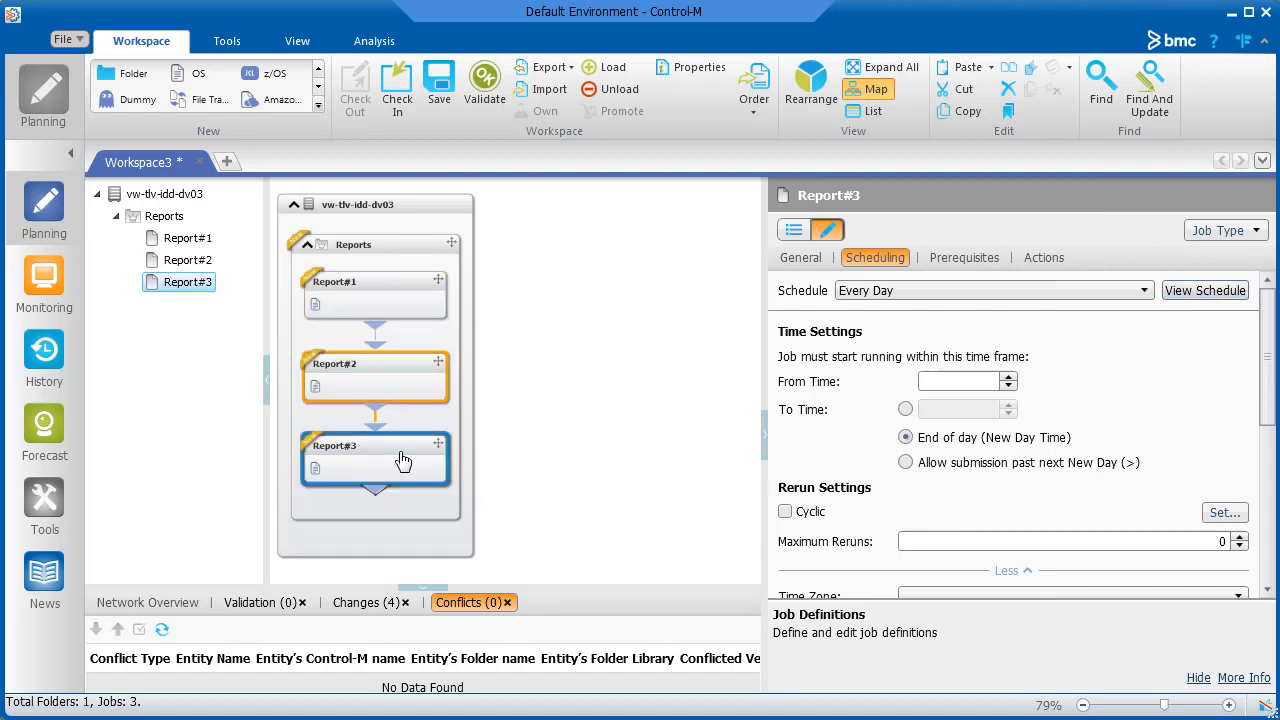
pyautogui.click(1204, 290)
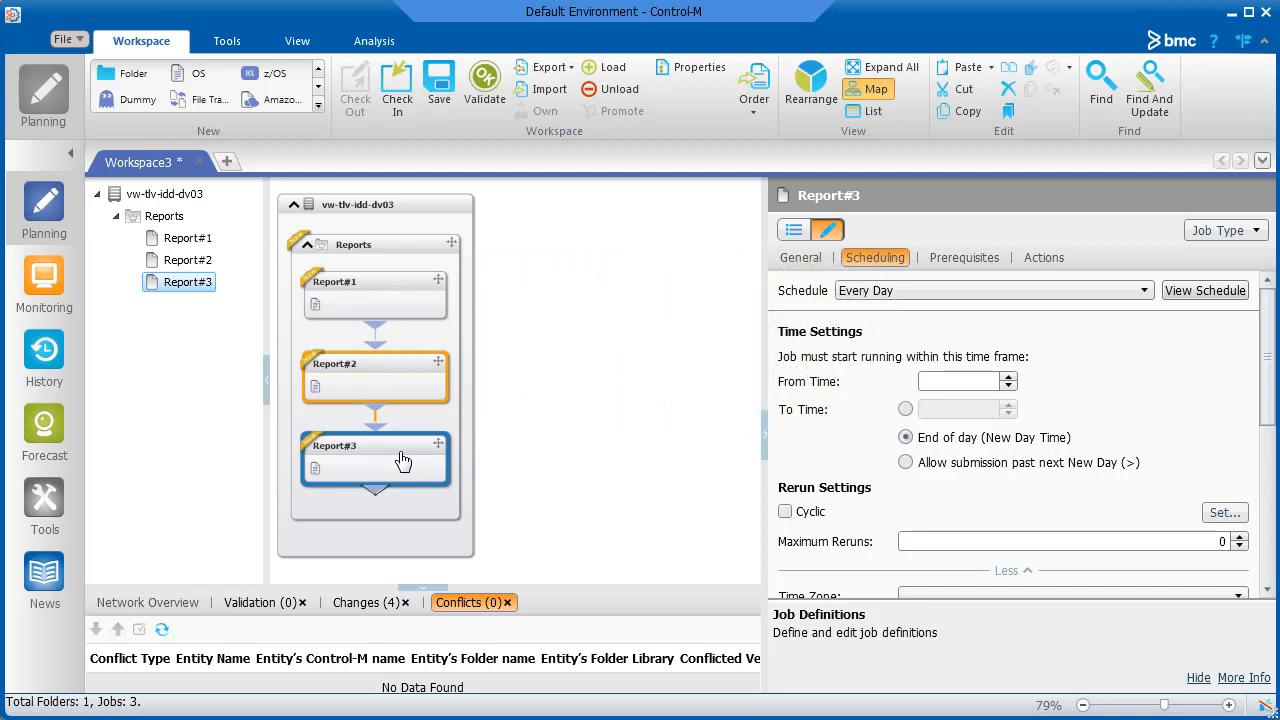
# Step: Schedule Report#3 with the specific Mon-Fri calendar, excluding First_Last_DoM days
pyautogui.click(1142, 290)
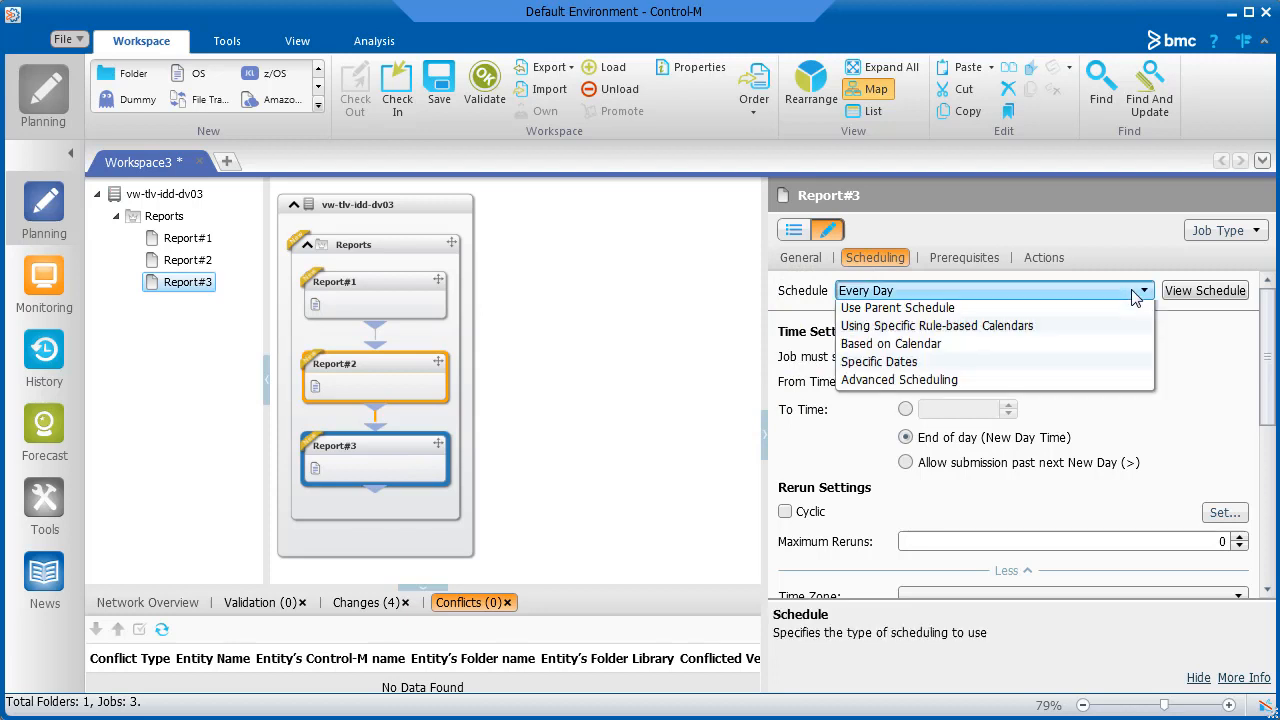
pyautogui.click(936, 324)
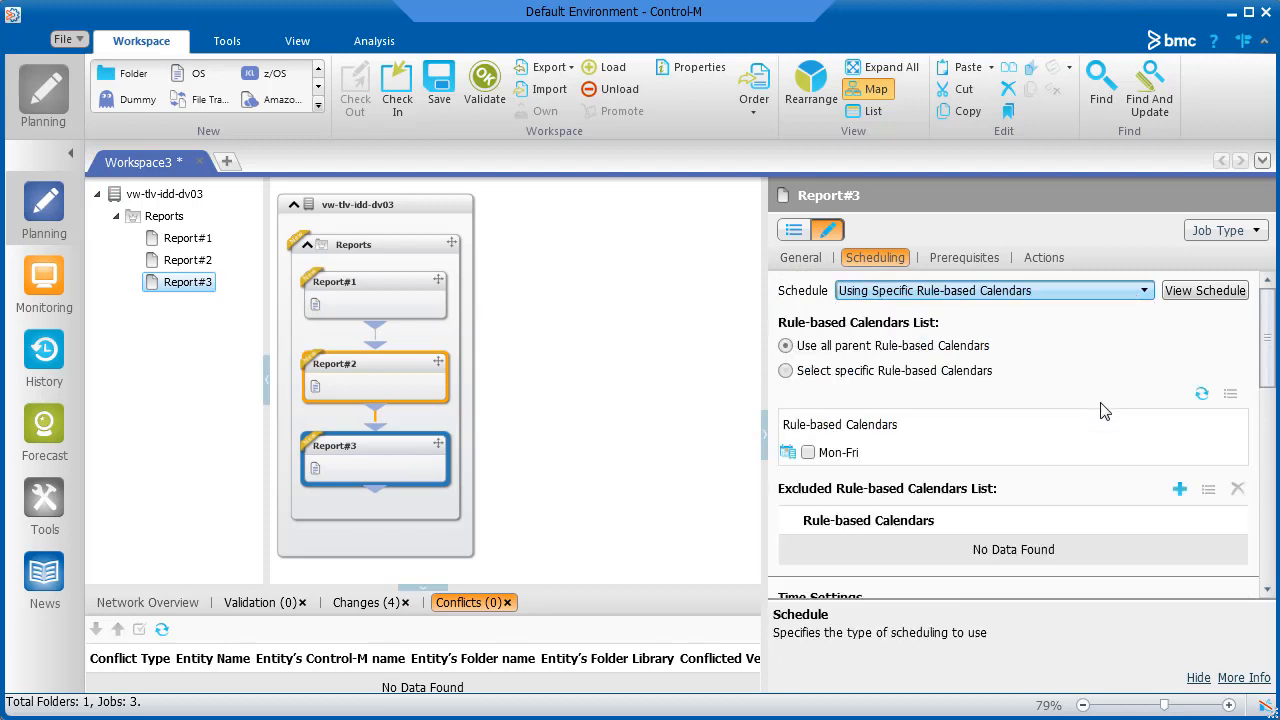
pyautogui.click(786, 370)
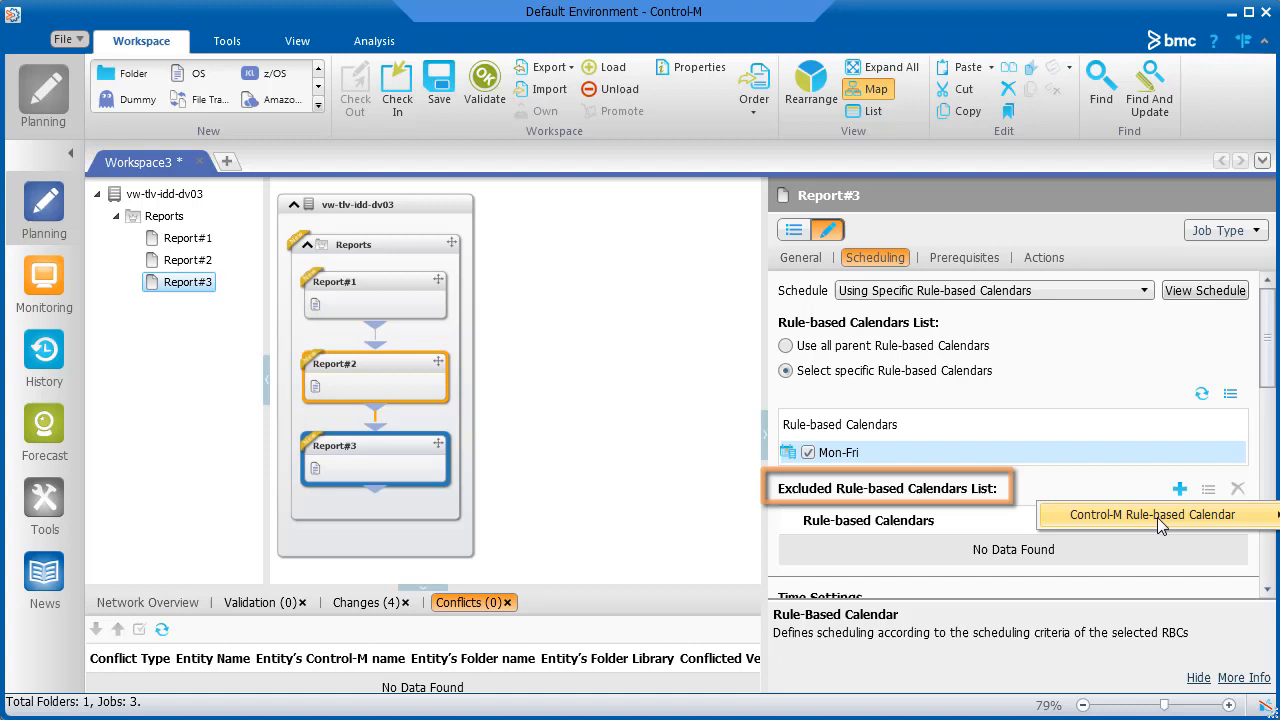
pyautogui.click(1154, 514)
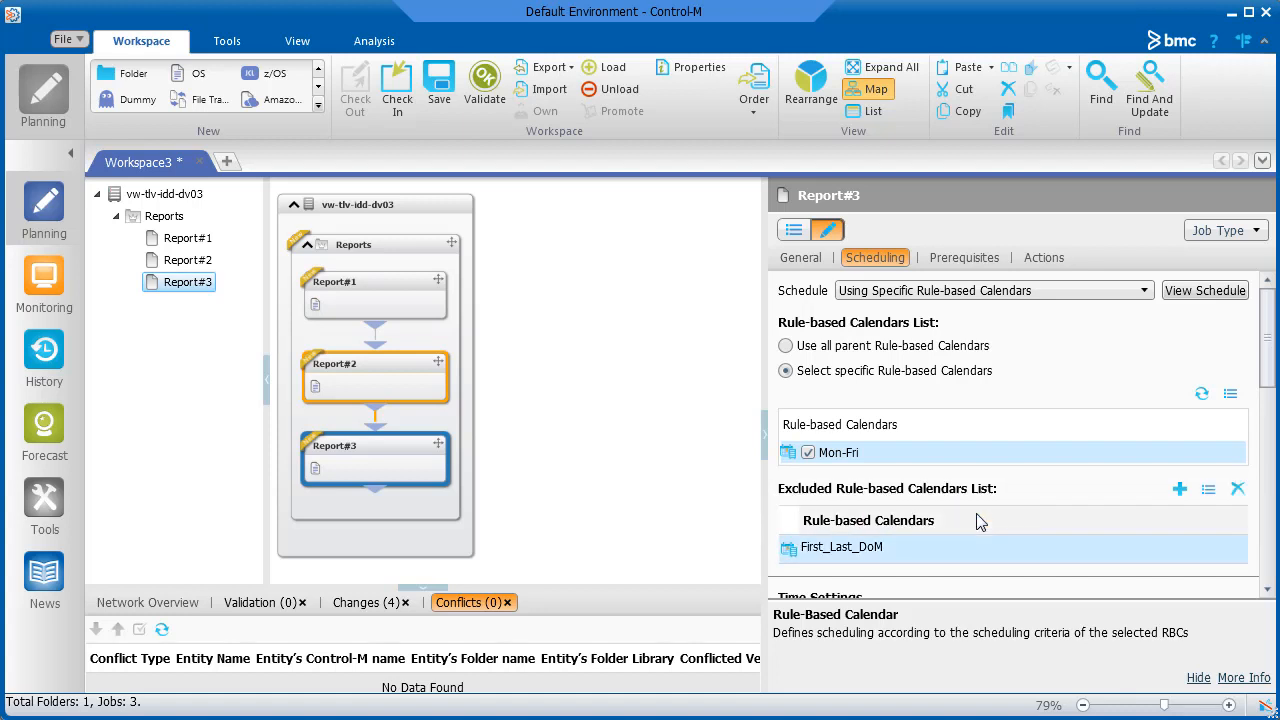
# Step: Preview Report#3's one-year run days, then return to the Reports folder settings
pyautogui.click(1204, 290)
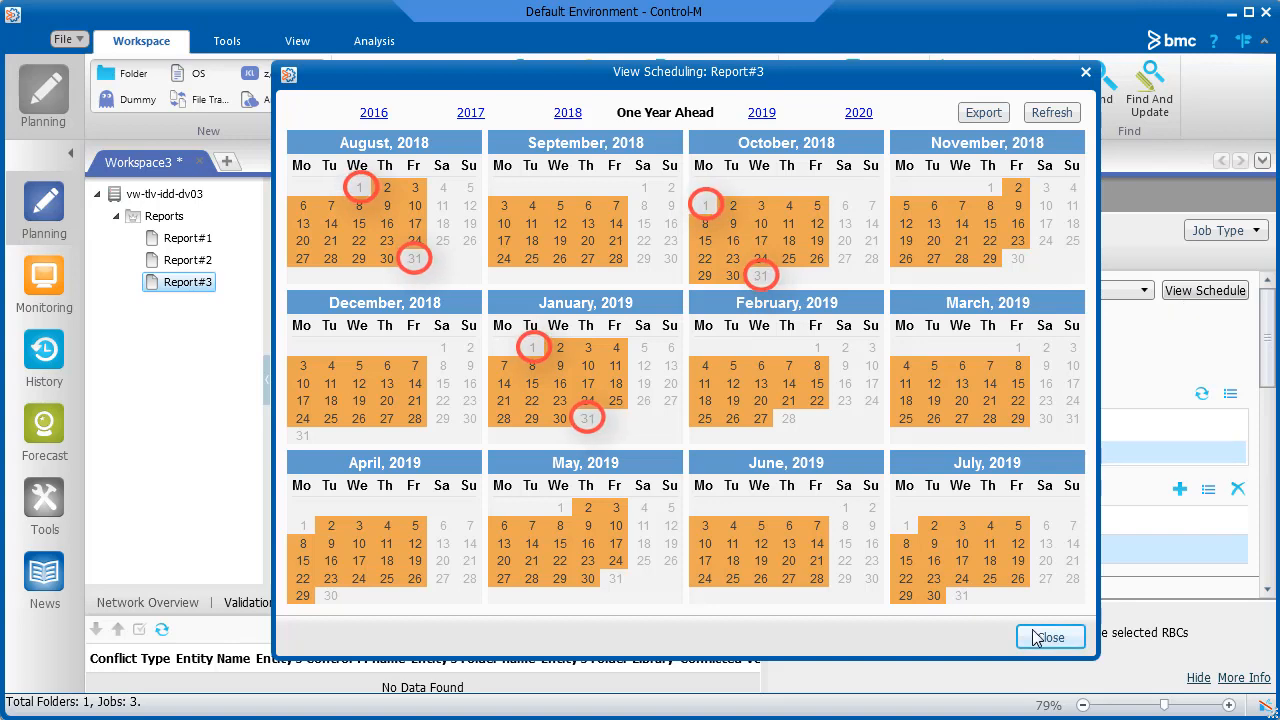
pyautogui.click(1050, 636)
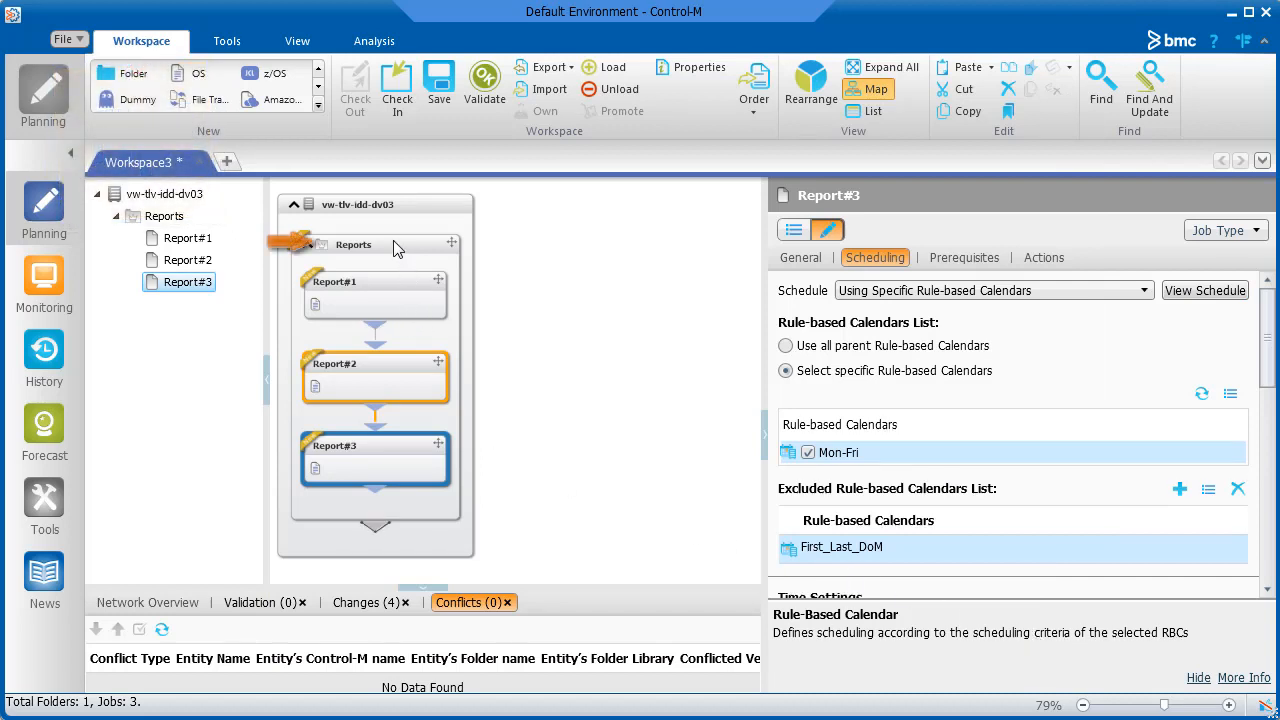
pyautogui.click(352, 244)
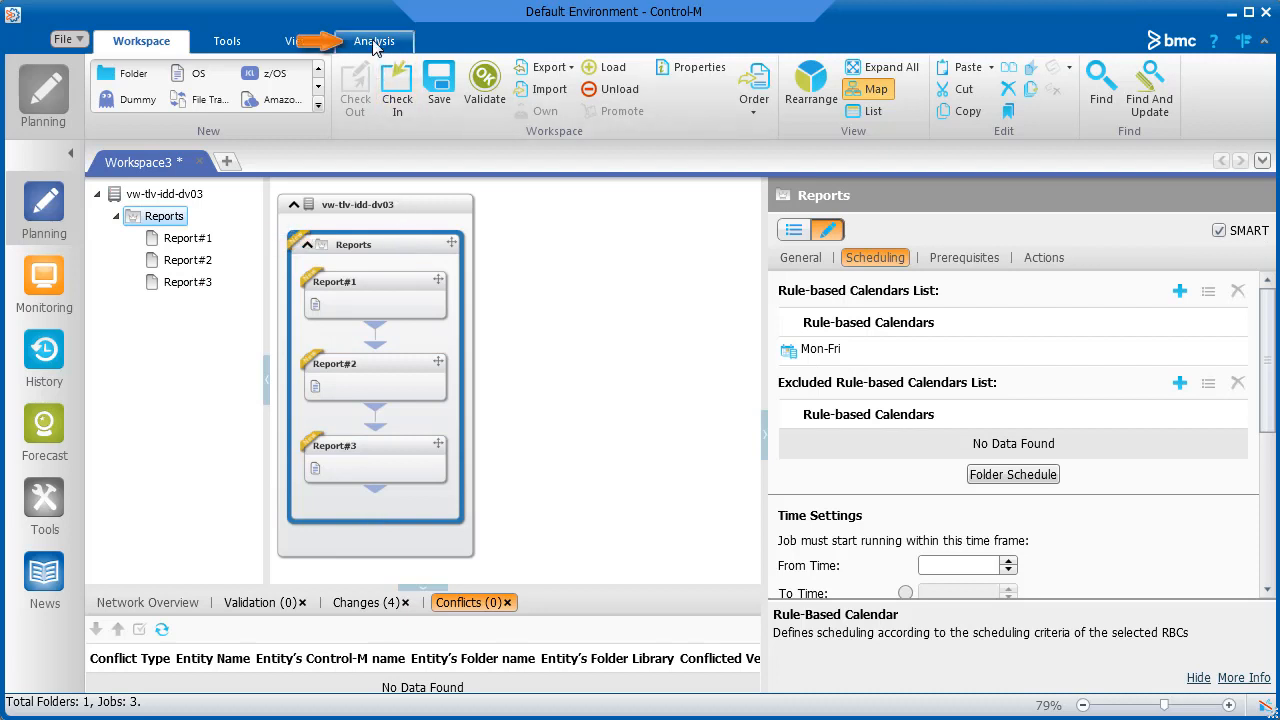
pyautogui.click(376, 40)
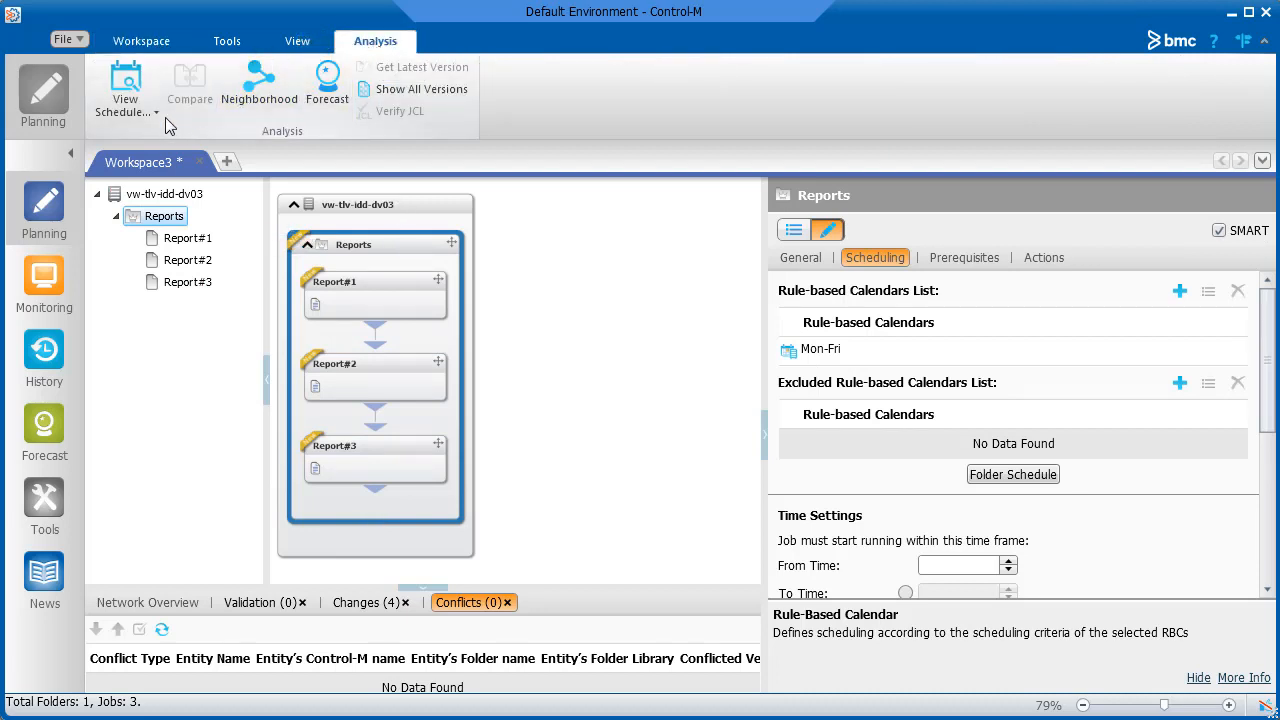
pyautogui.click(124, 90)
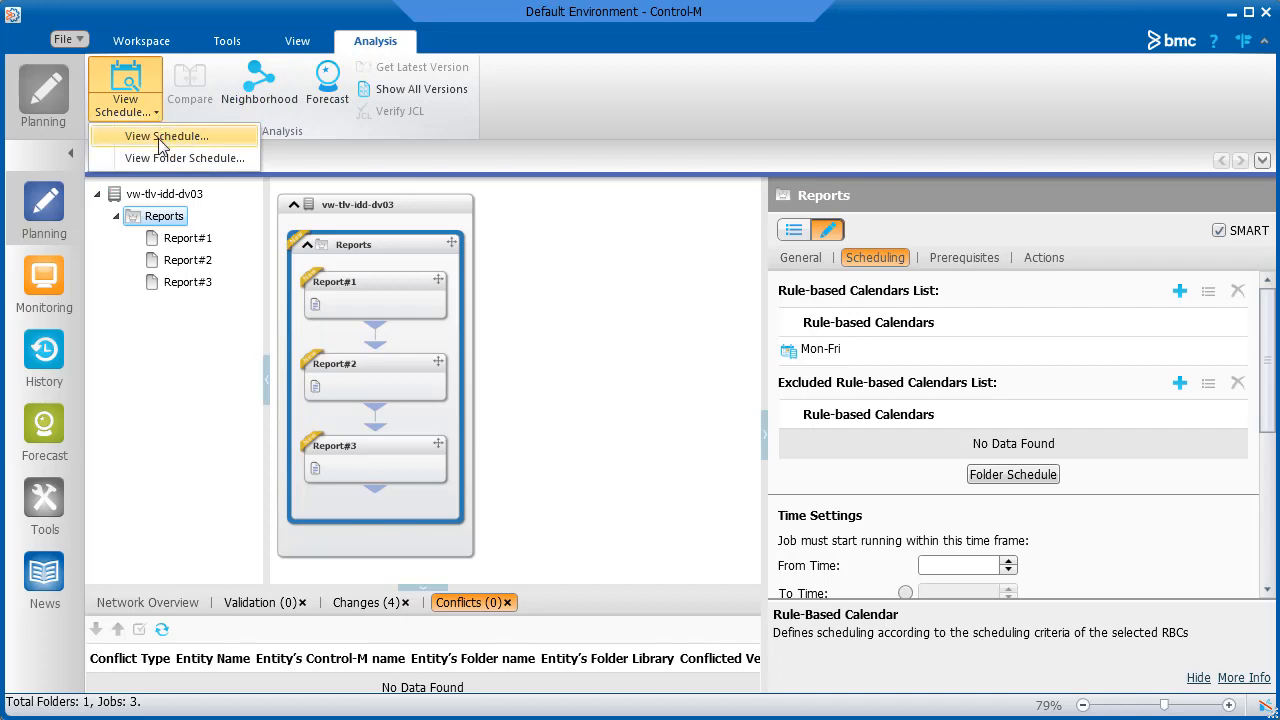
pyautogui.click(168, 136)
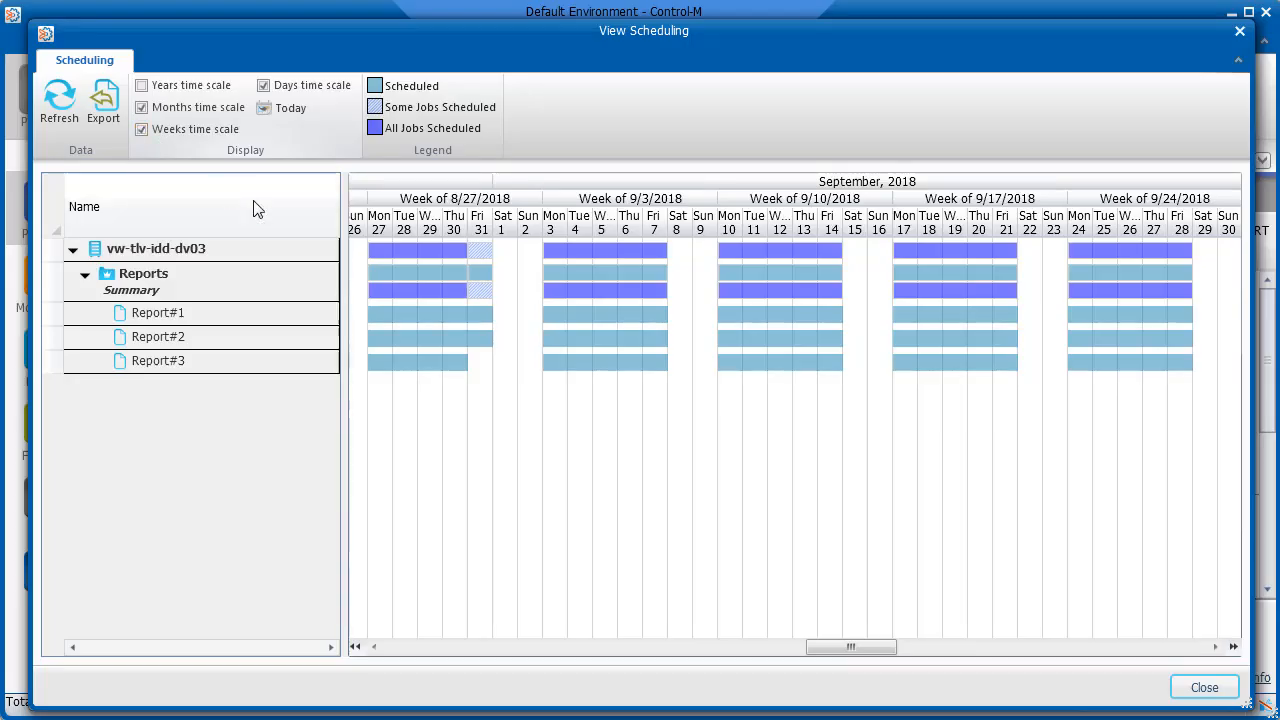
pyautogui.moveTo(850, 648); pyautogui.dragTo(880, 648)
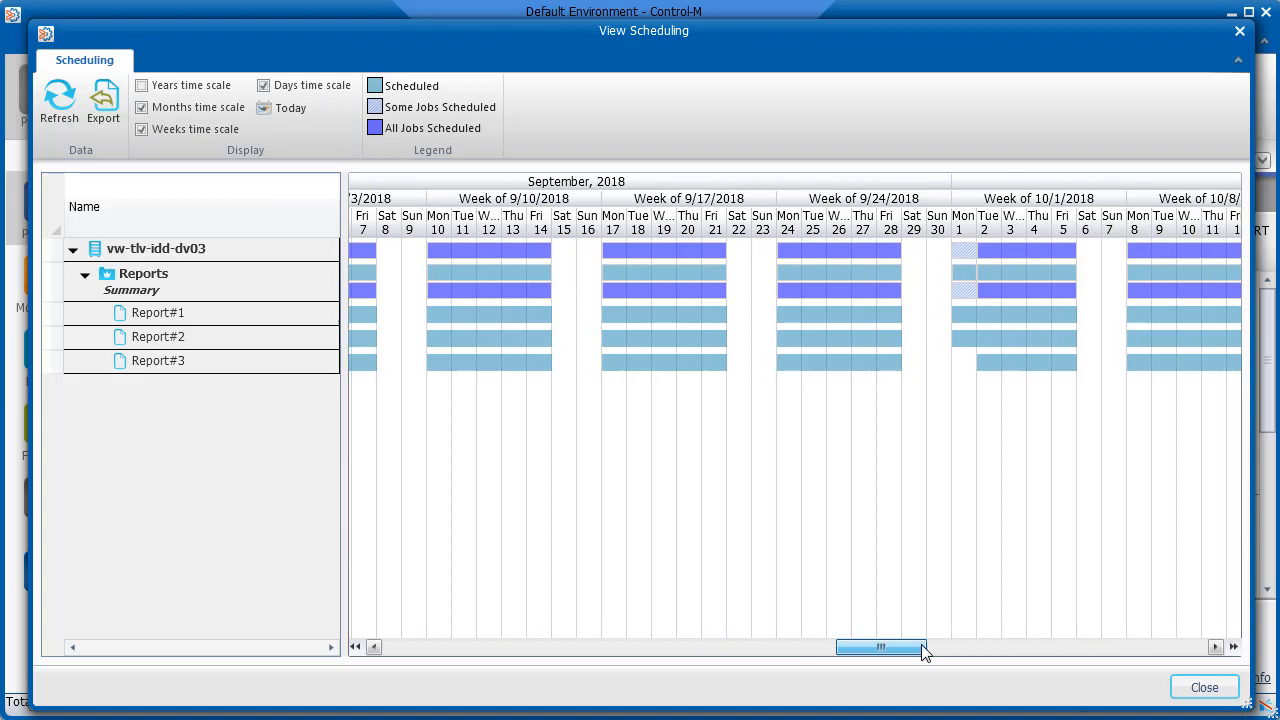
pyautogui.moveTo(880, 648); pyautogui.dragTo(908, 648)
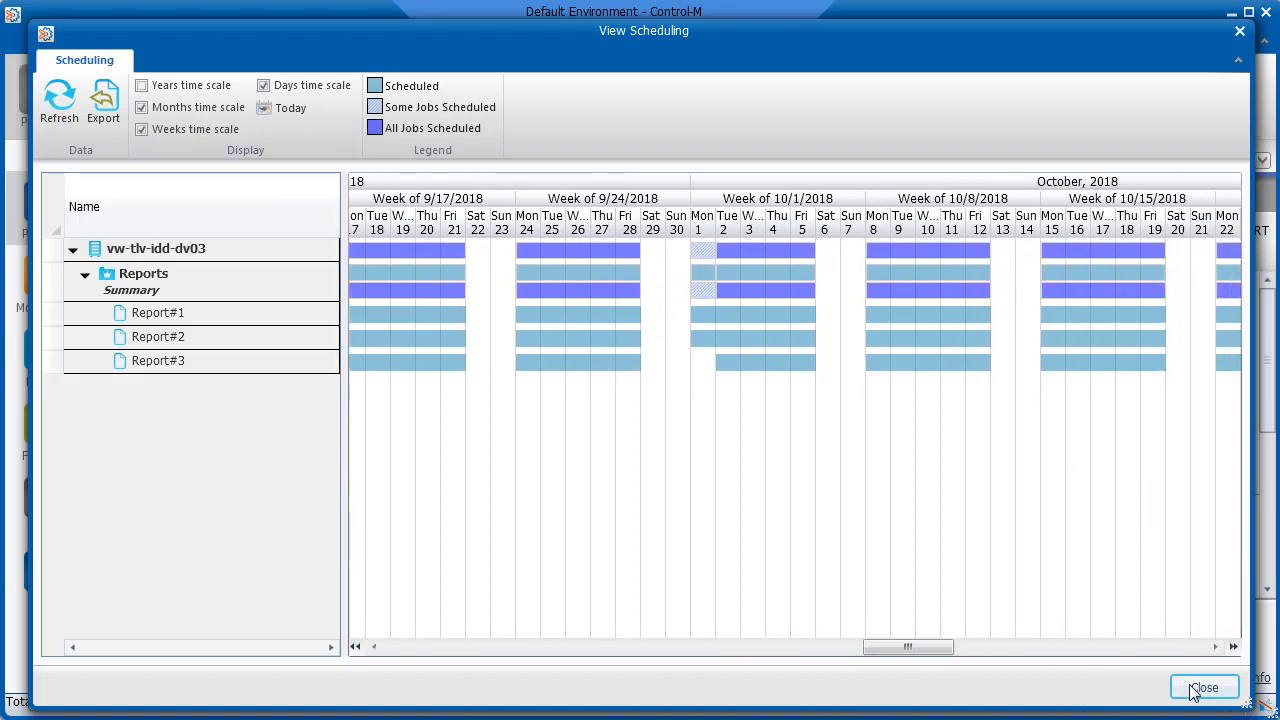
pyautogui.click(1204, 688)
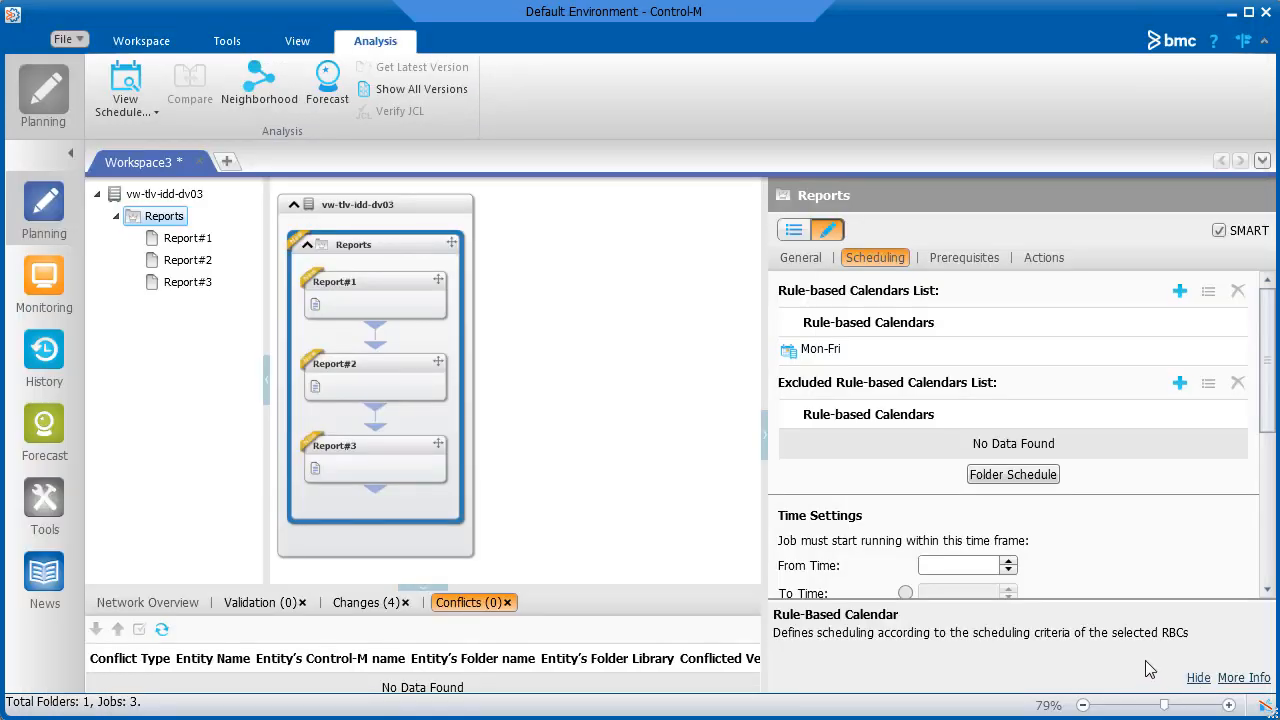